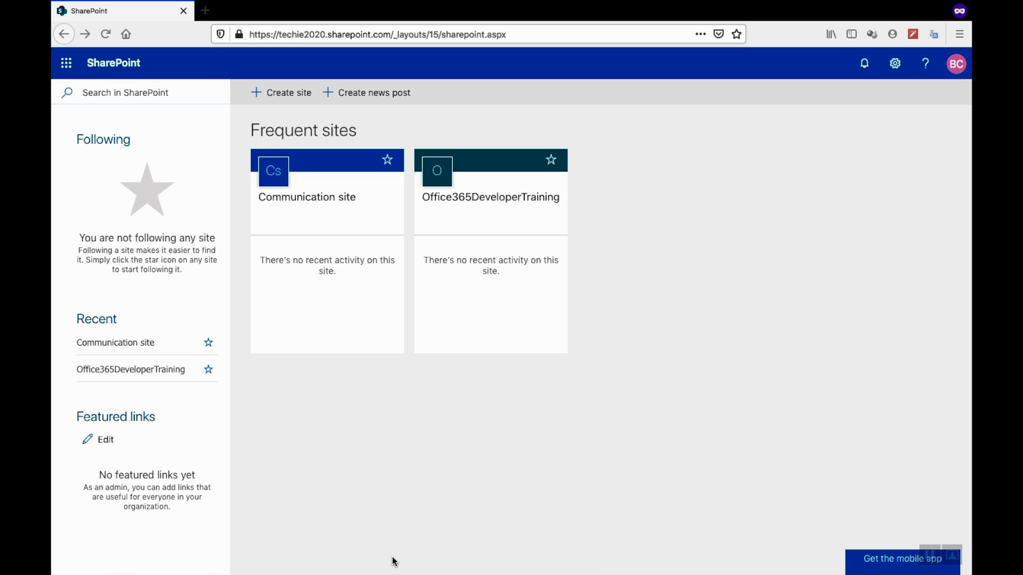
mouse_move(216, 482)
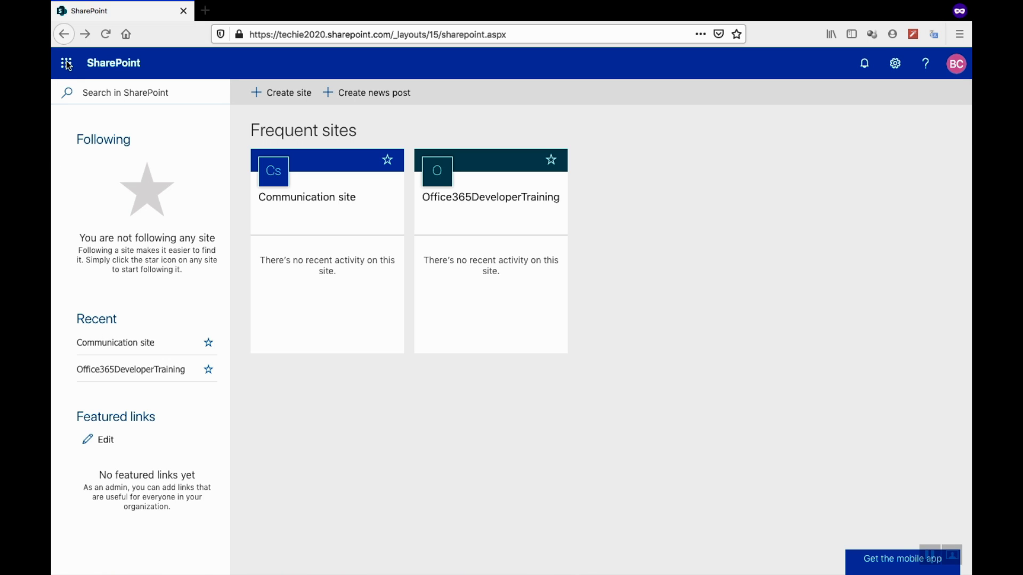
Step: Open the Microsoft 365 admin center from the app launcher
click(66, 63)
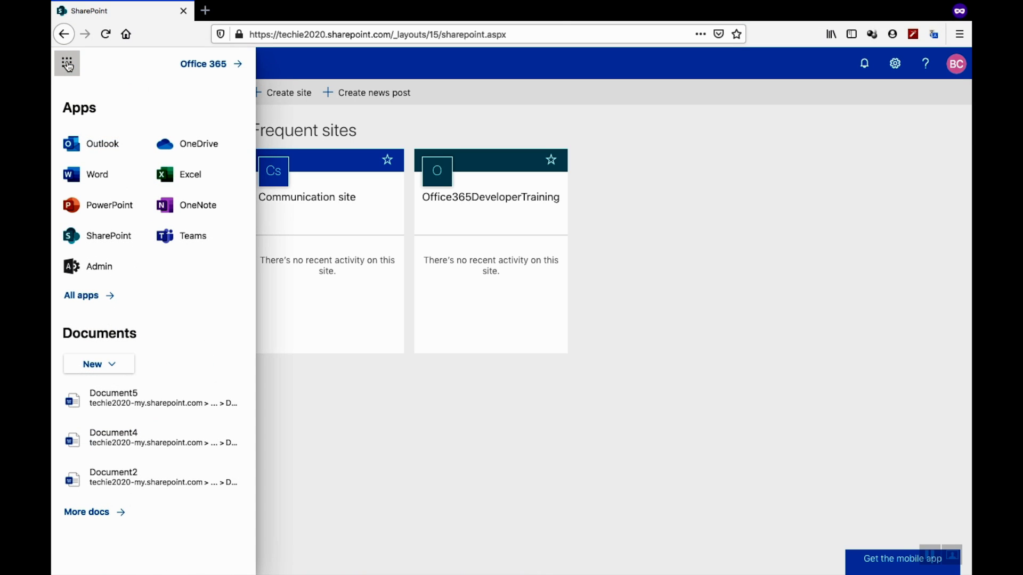
click(66, 63)
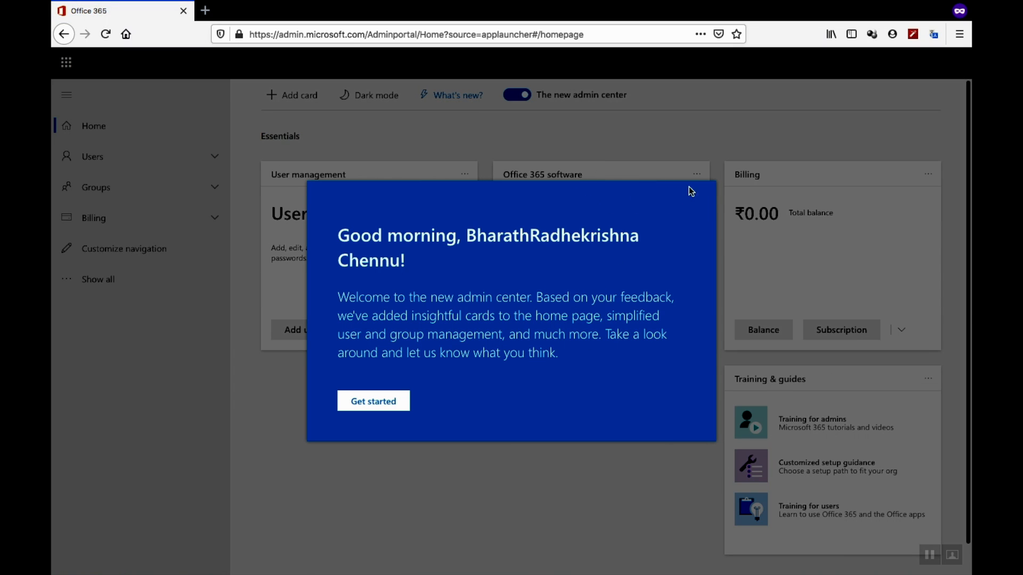
Step: Dismiss the welcome and feedback prompts, then open SharePoint under Admin centers
click(373, 401)
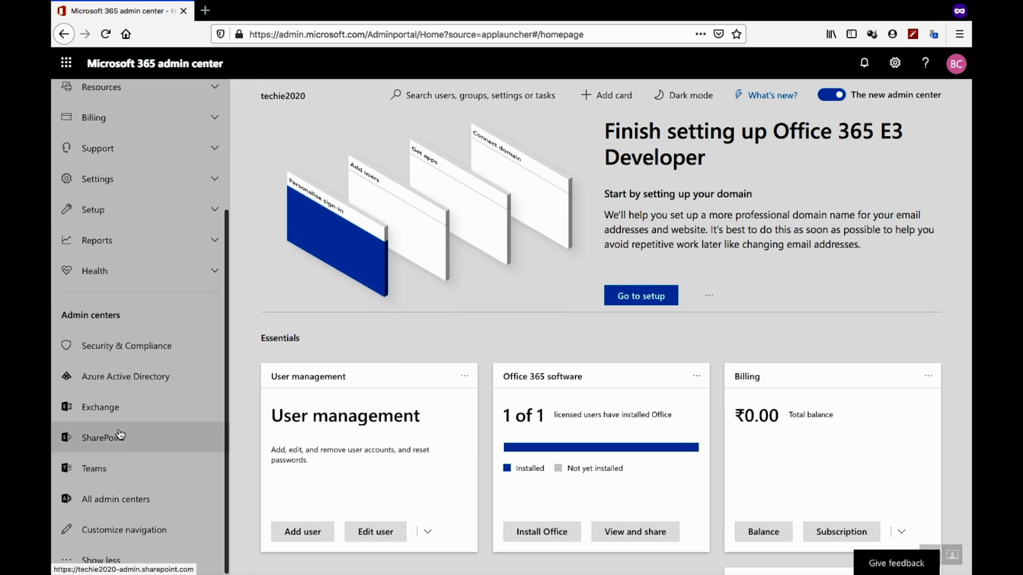
click(896, 563)
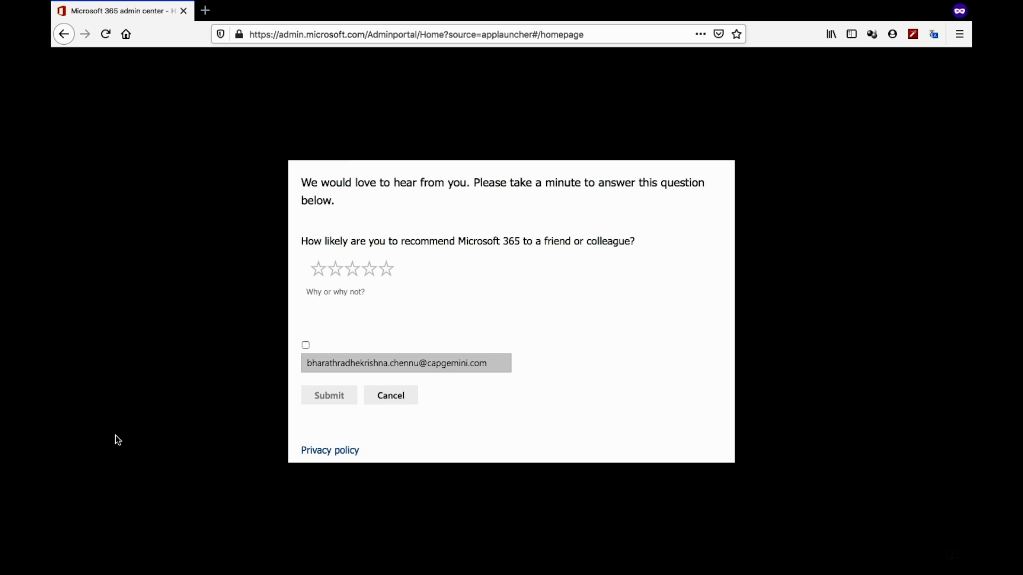
click(390, 396)
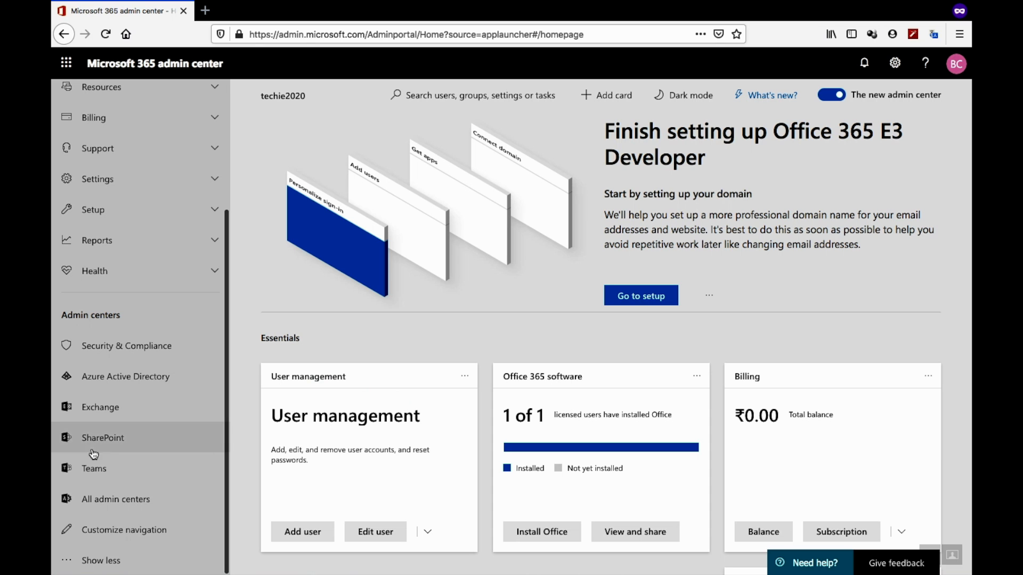
click(103, 438)
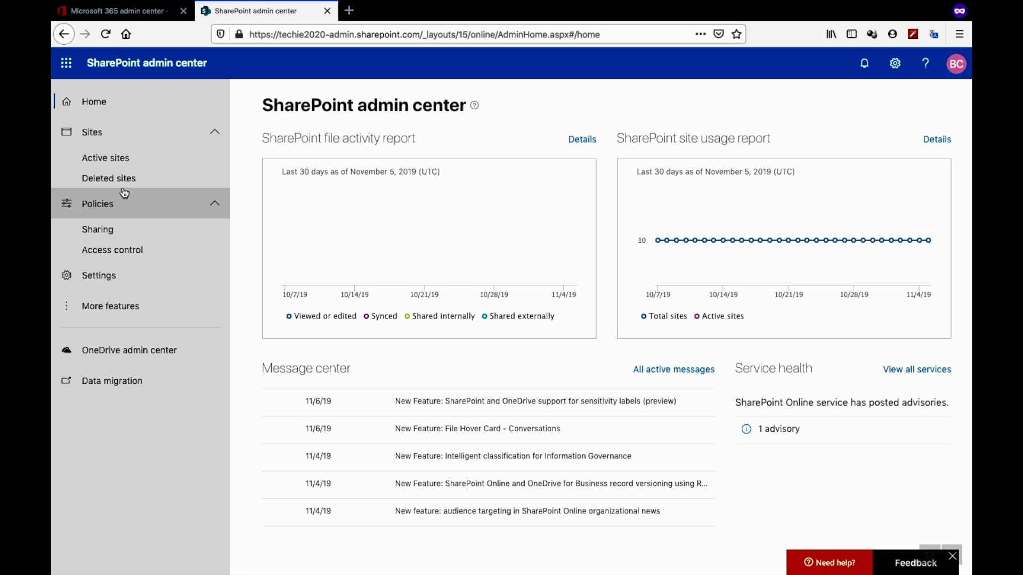
Step: Show the Active sites list under Sites in the left navigation
click(105, 158)
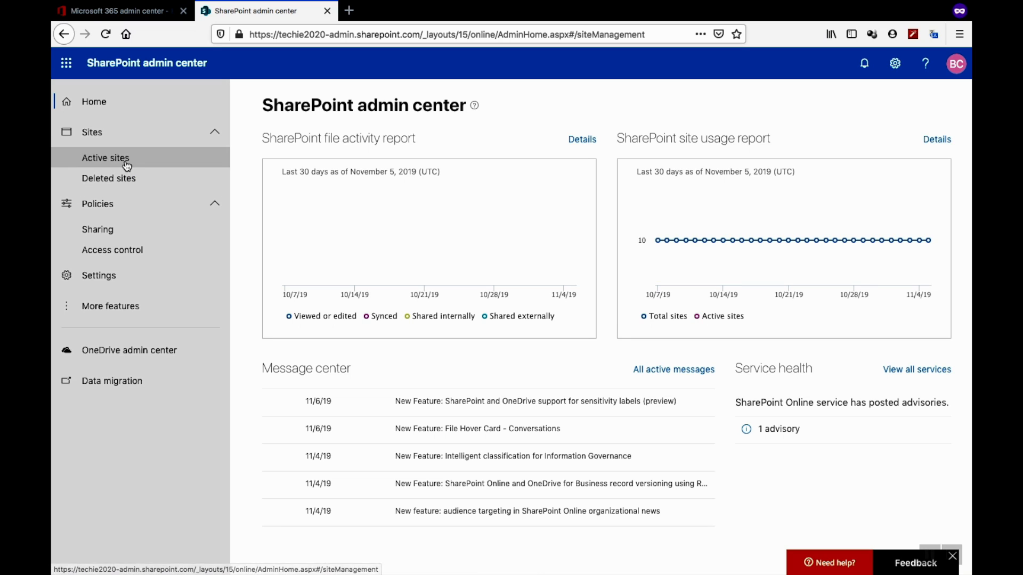
click(106, 157)
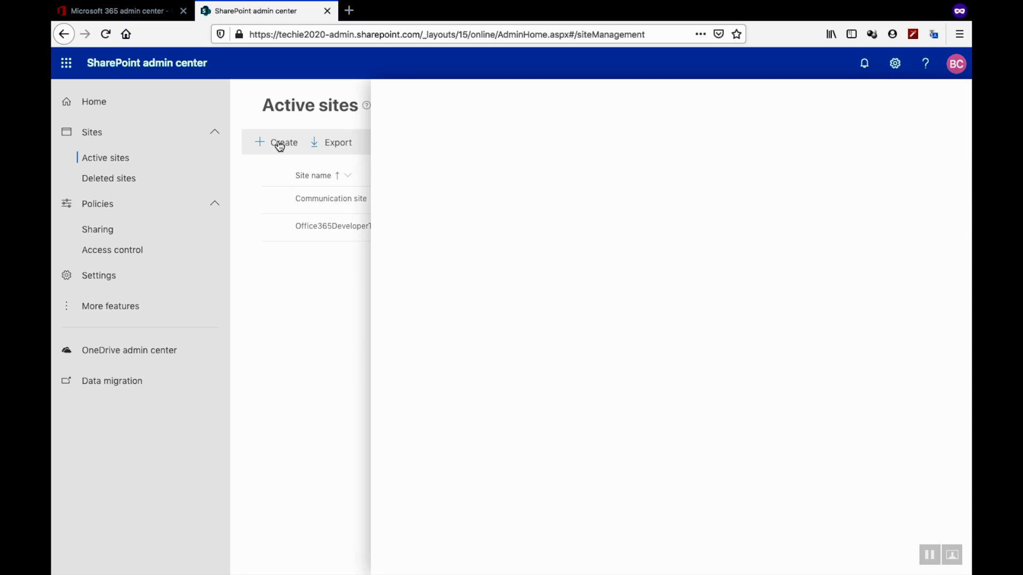
Step: Start creating a new site and choose Other options in the Create a site panel
click(279, 142)
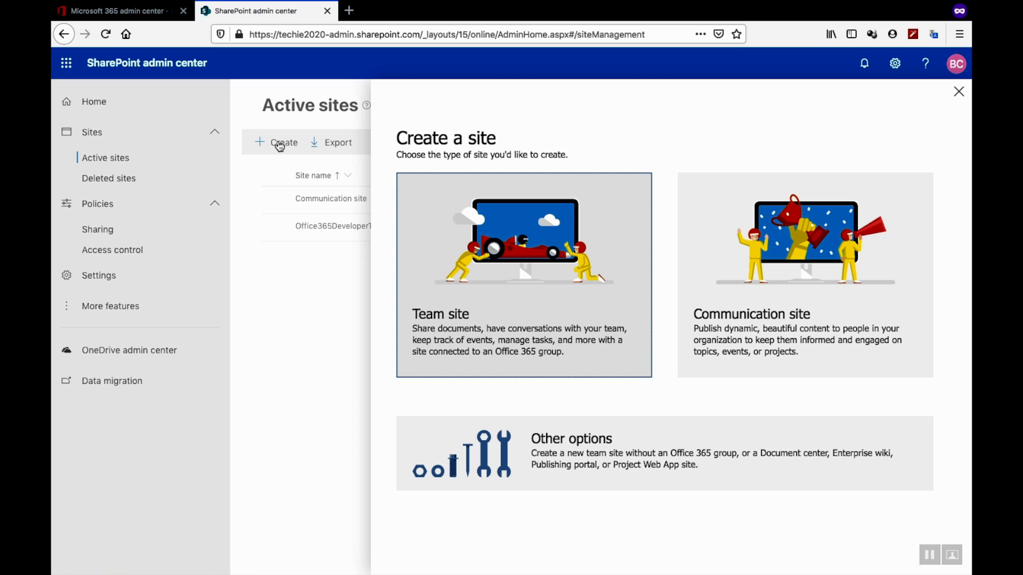
mouse_move(478, 254)
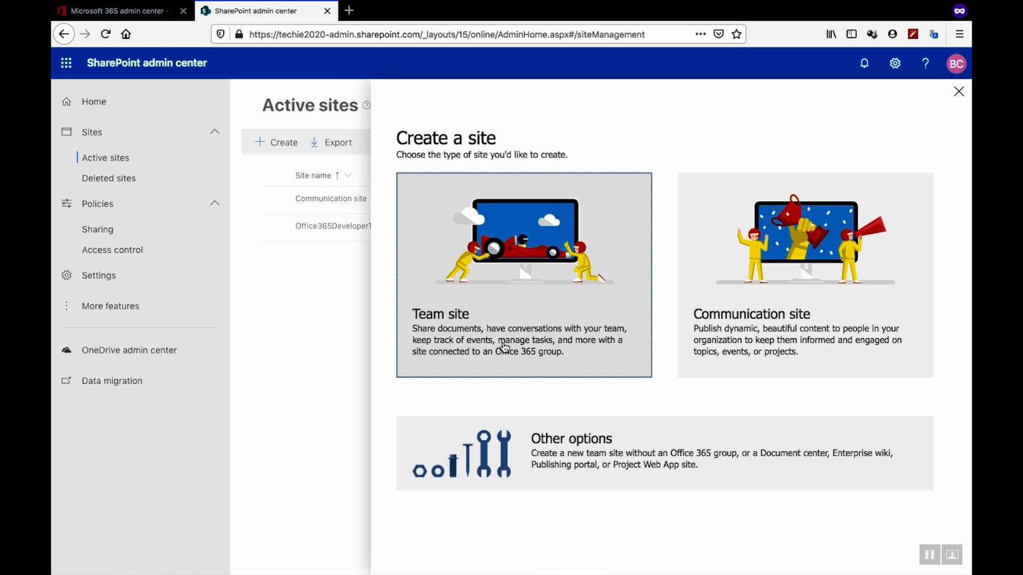
mouse_move(526, 345)
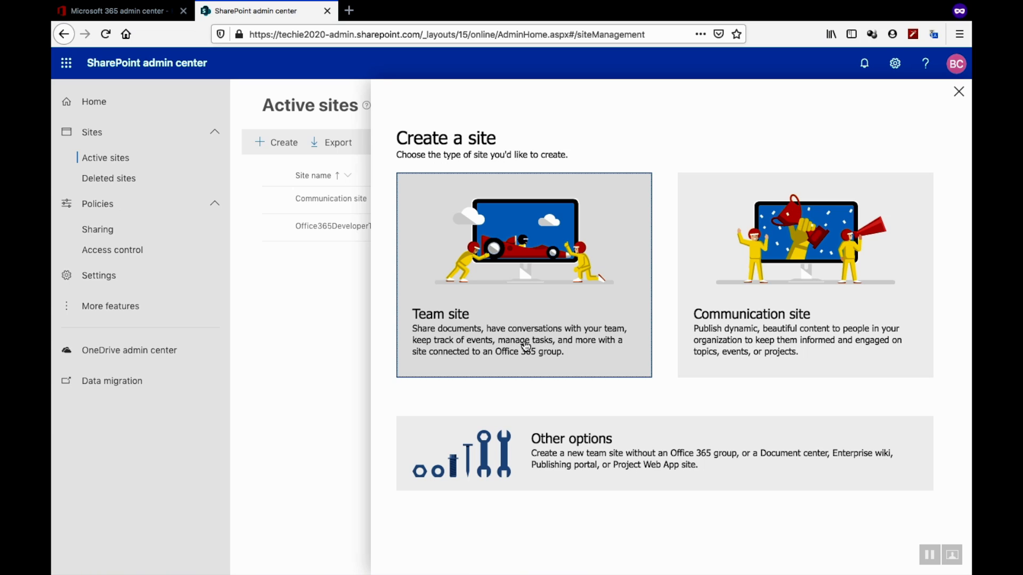
mouse_move(637, 391)
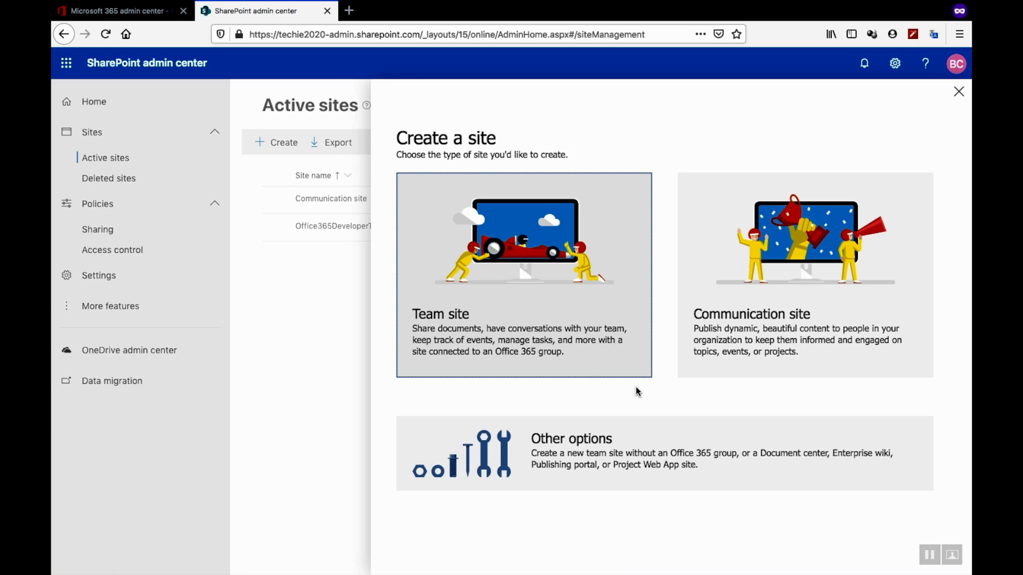
mouse_move(644, 403)
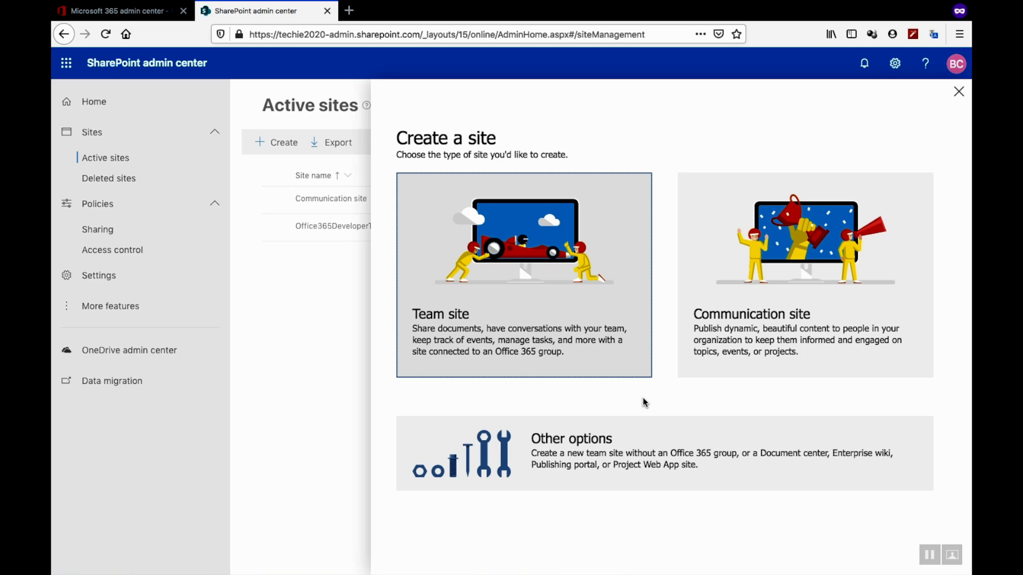
click(570, 438)
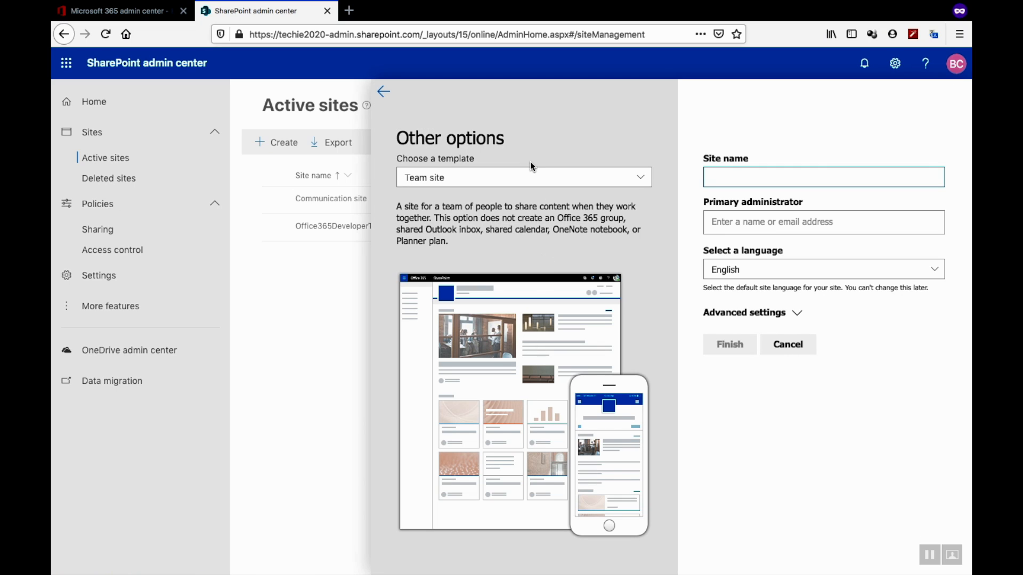
Step: Choose More templates to reach the classic Create Site Collection page
click(522, 176)
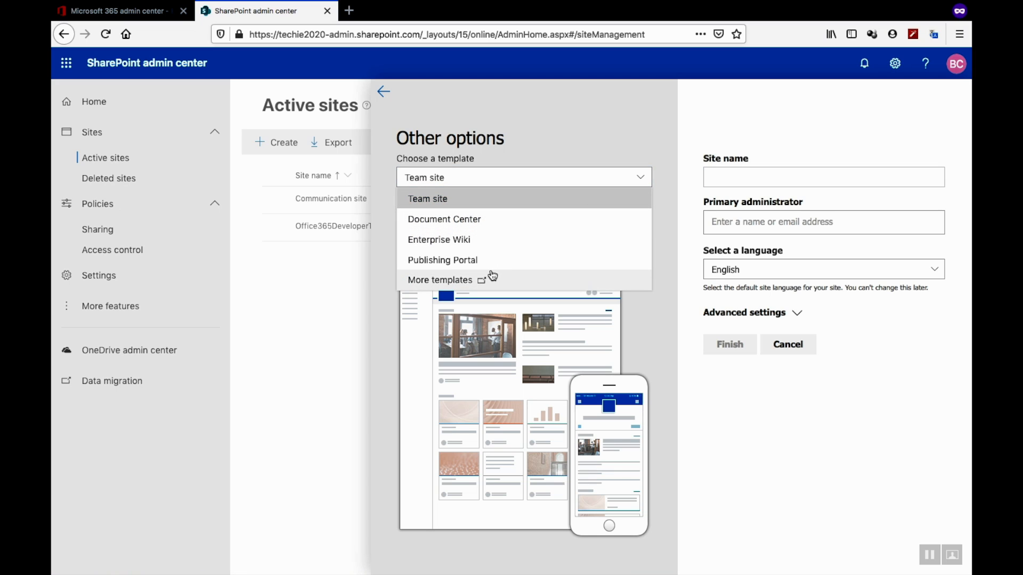
mouse_move(494, 231)
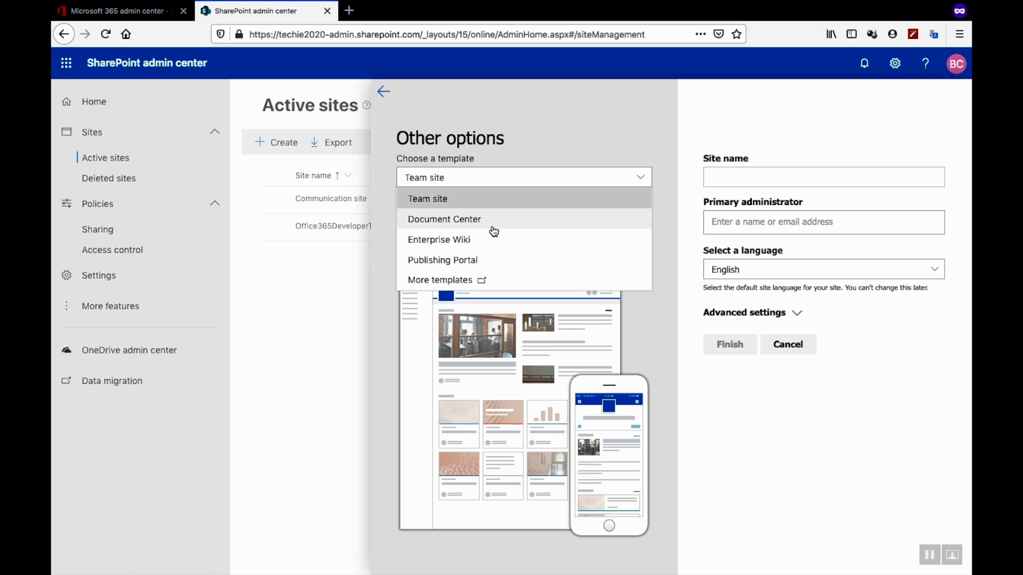
mouse_move(460, 280)
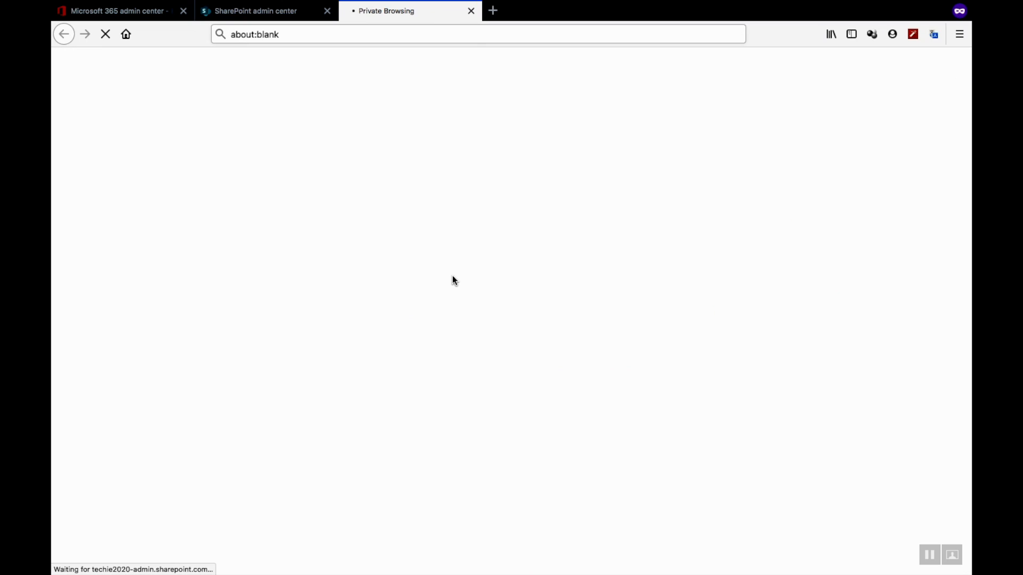
mouse_move(420, 208)
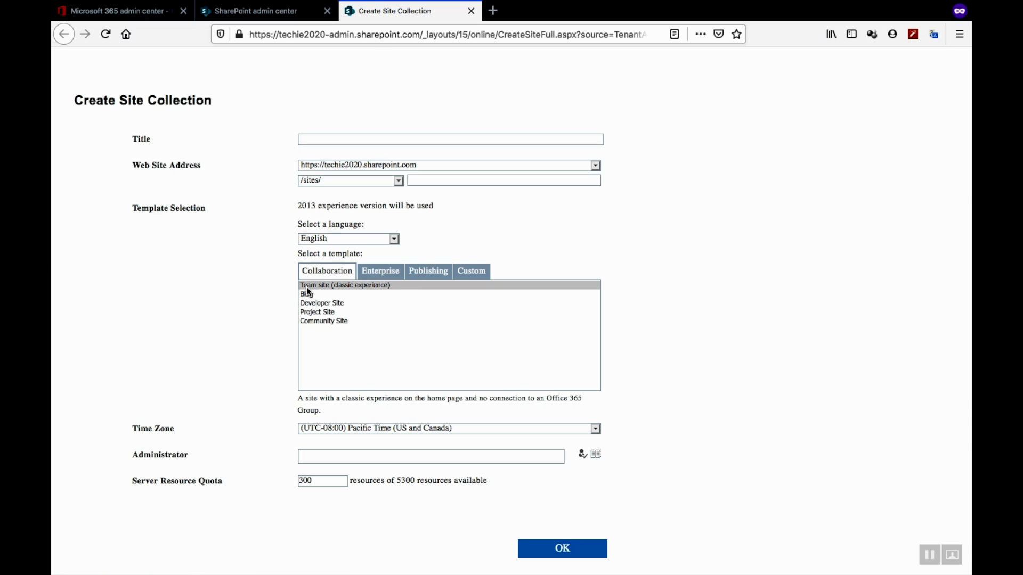
mouse_move(386, 292)
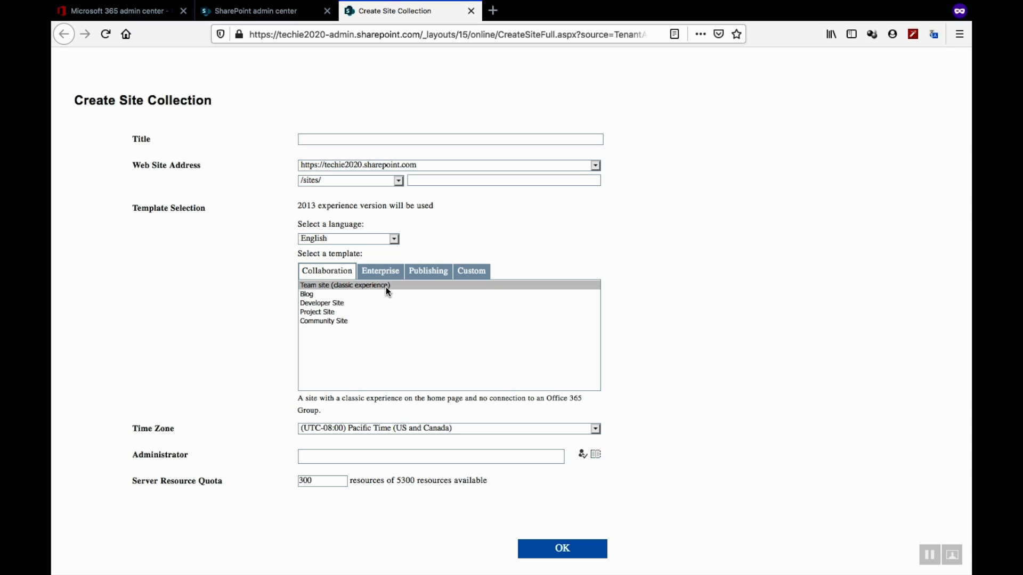
Step: Enter title 'SharePoint Crash Course' and URL 'SPCrashCourse' for the site collection
click(449, 139)
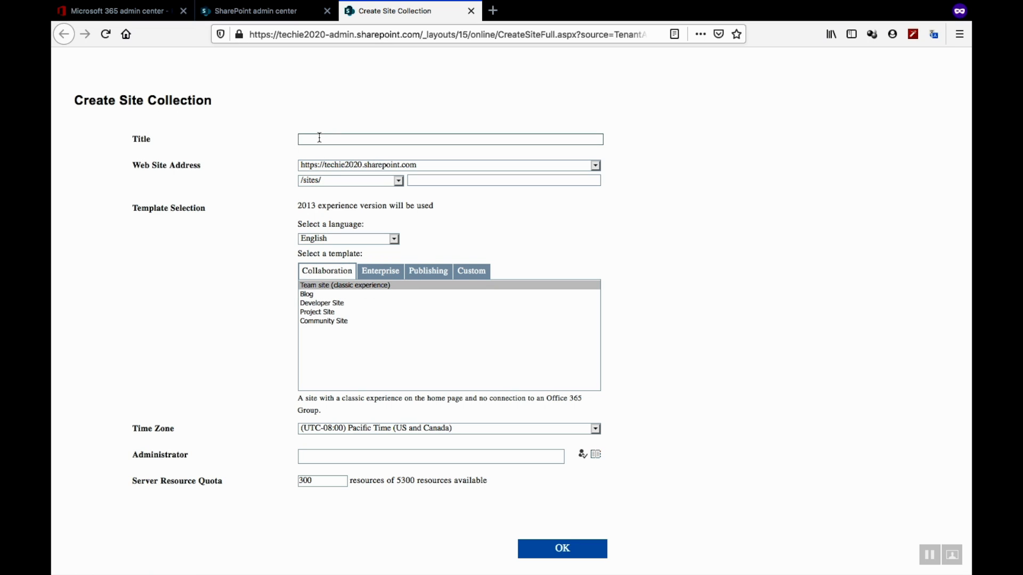
text(SharePoint)
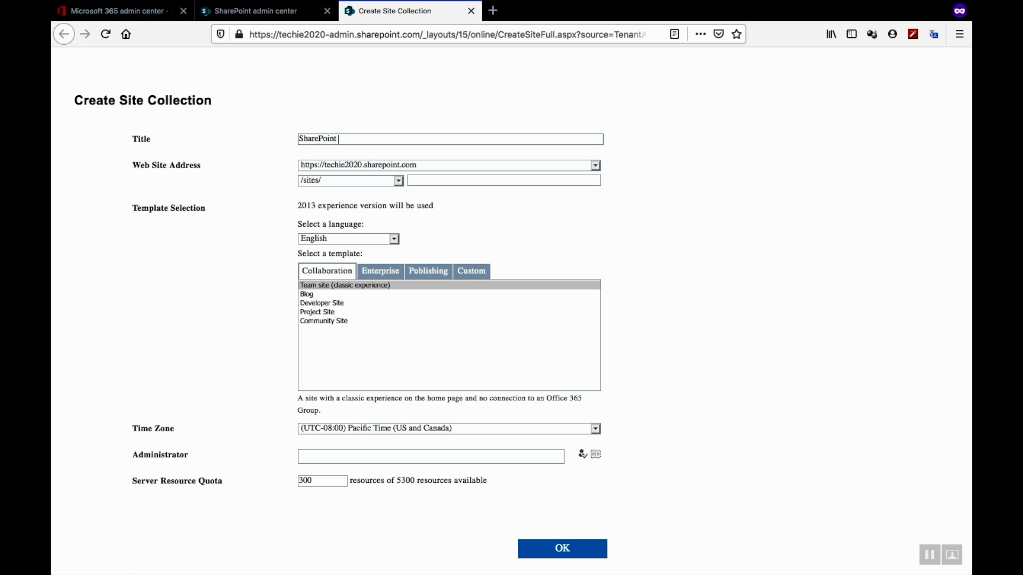
text(Crash C)
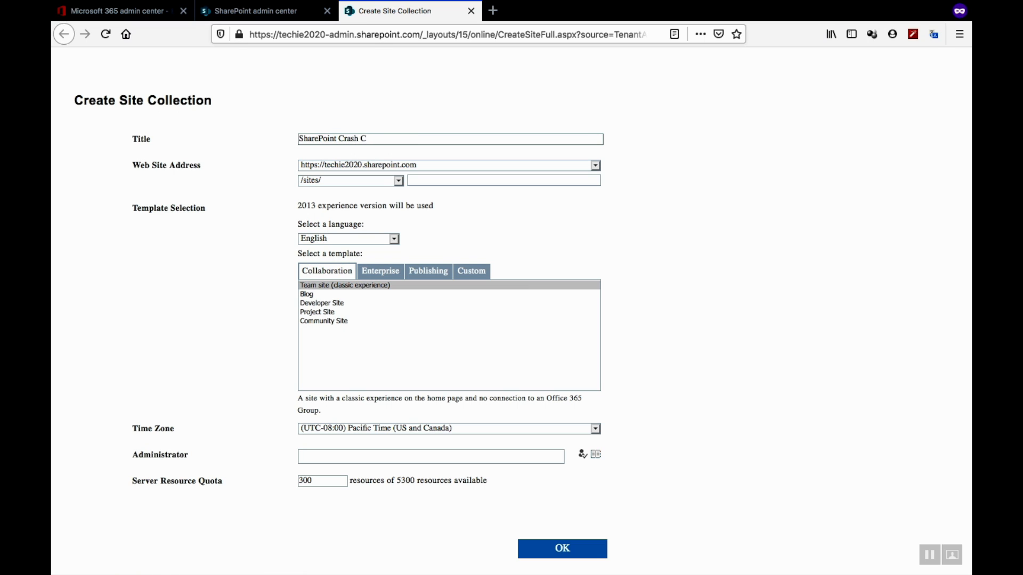
text(ourse)
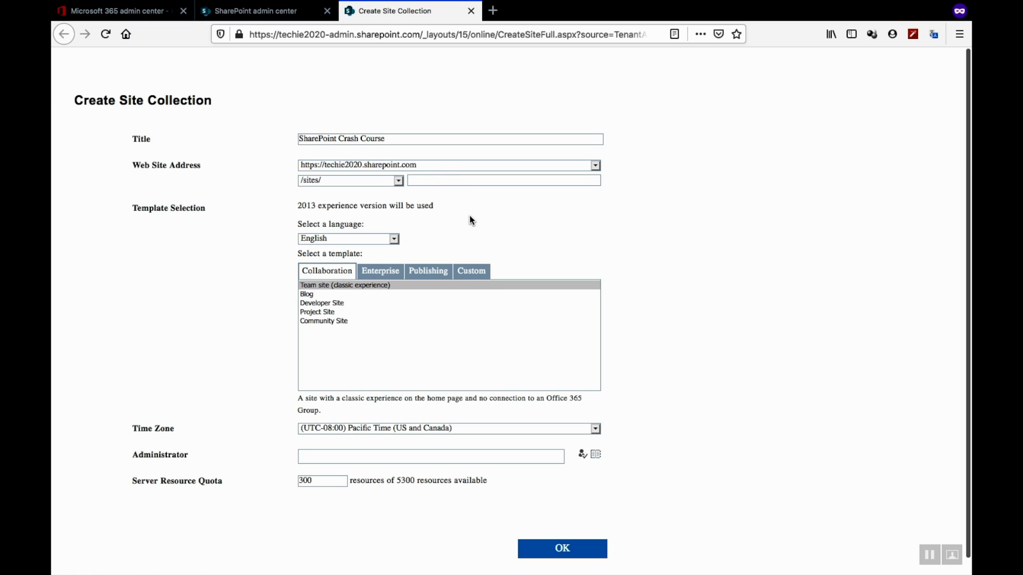
click(502, 181)
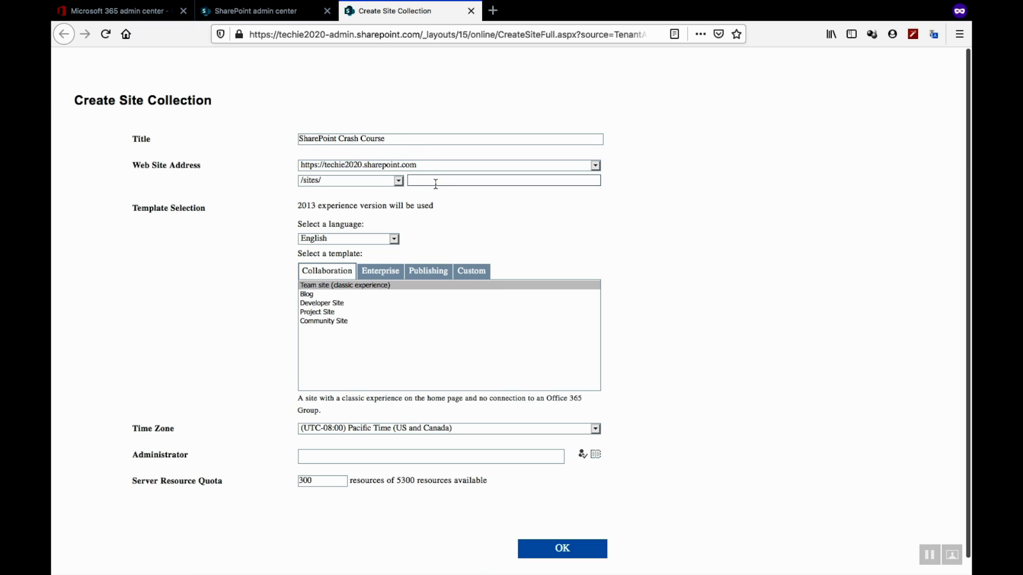
text(S)
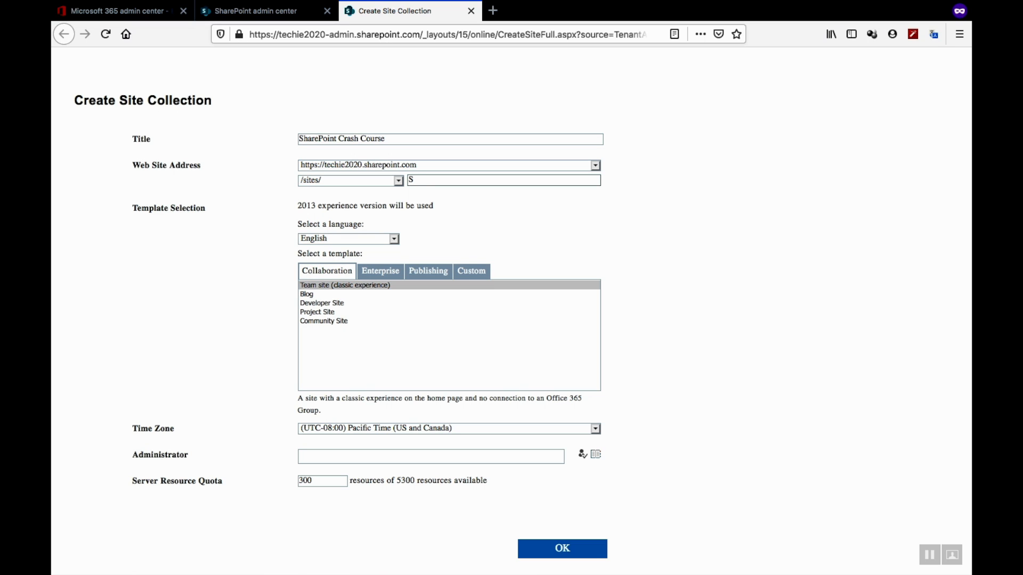
text(PCrashCo)
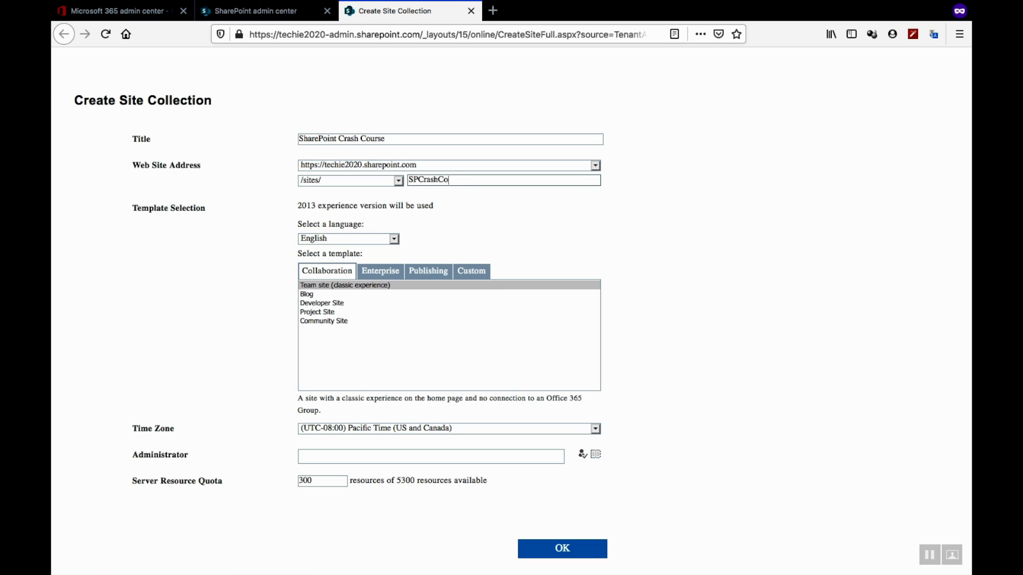
text(urse)
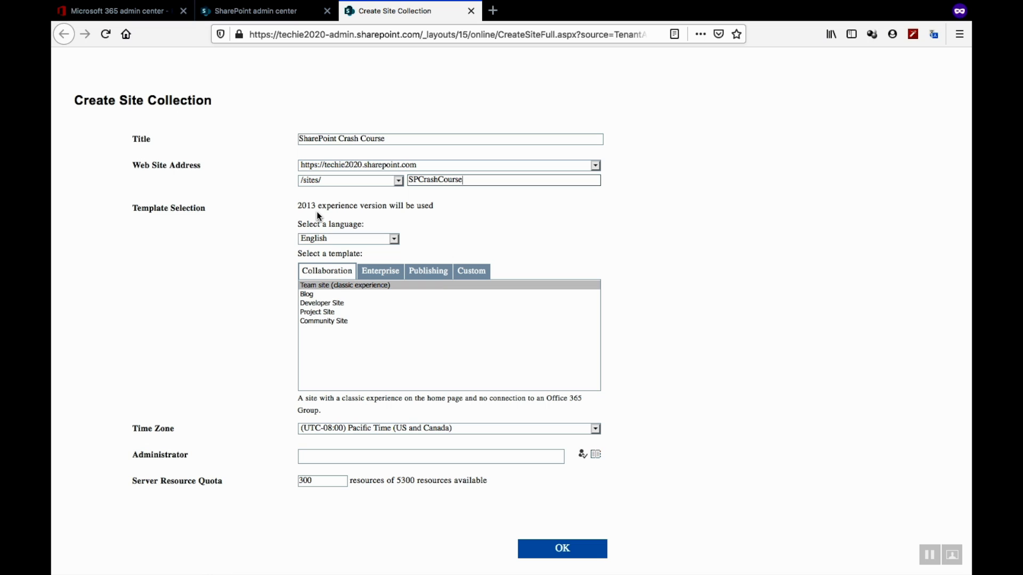
scroll(down, 3)
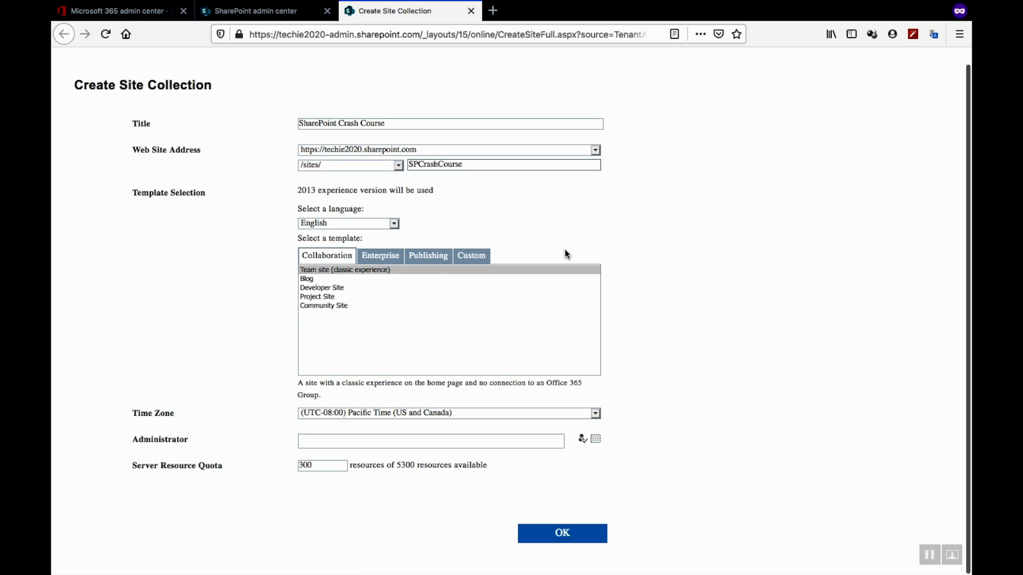
Step: Keep the classic Team site template and set the time zone to UTC+05:30 Chennai, Kolkata, Mumbai, New Delhi
click(594, 414)
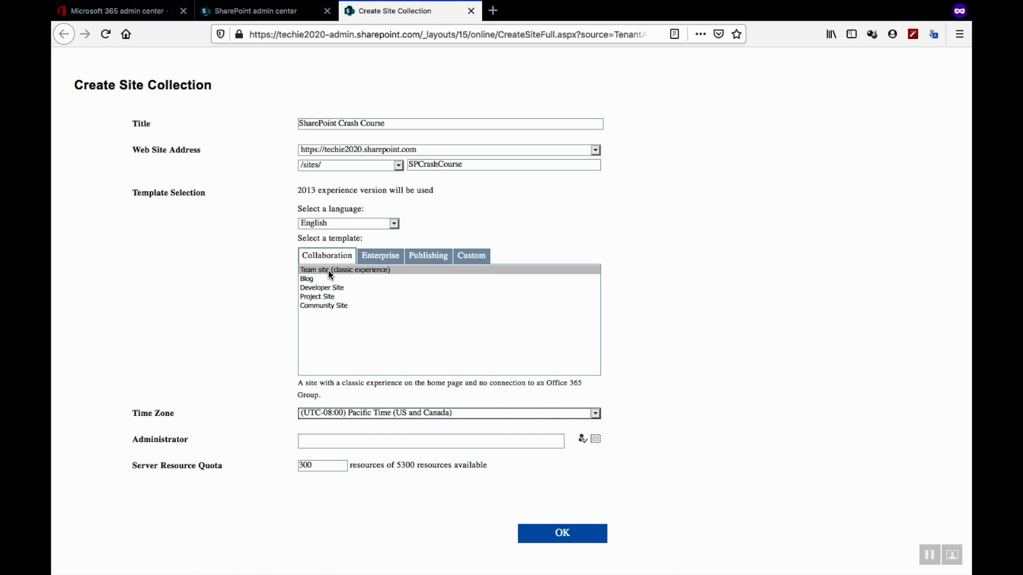
click(592, 413)
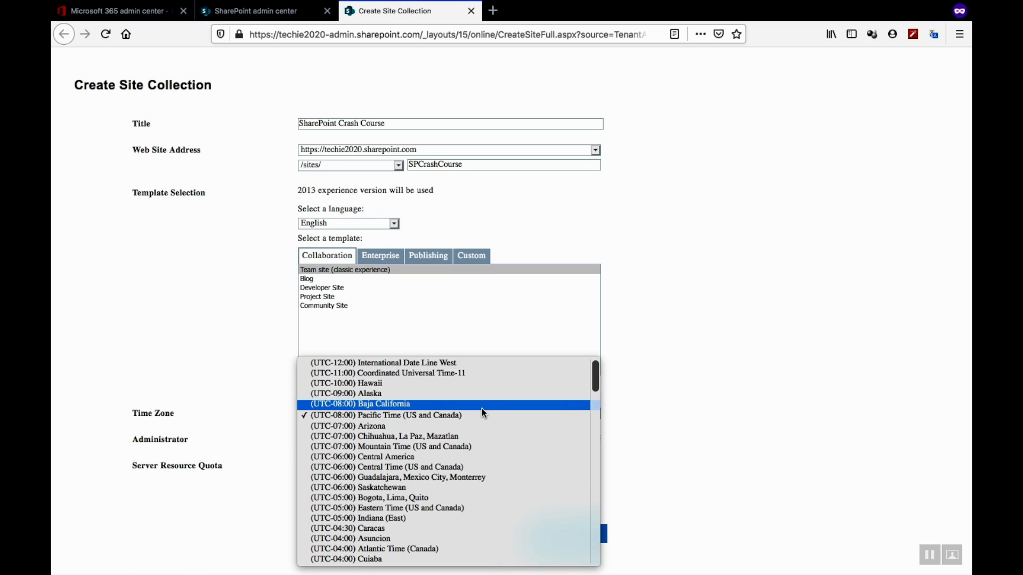
scroll(down, 3)
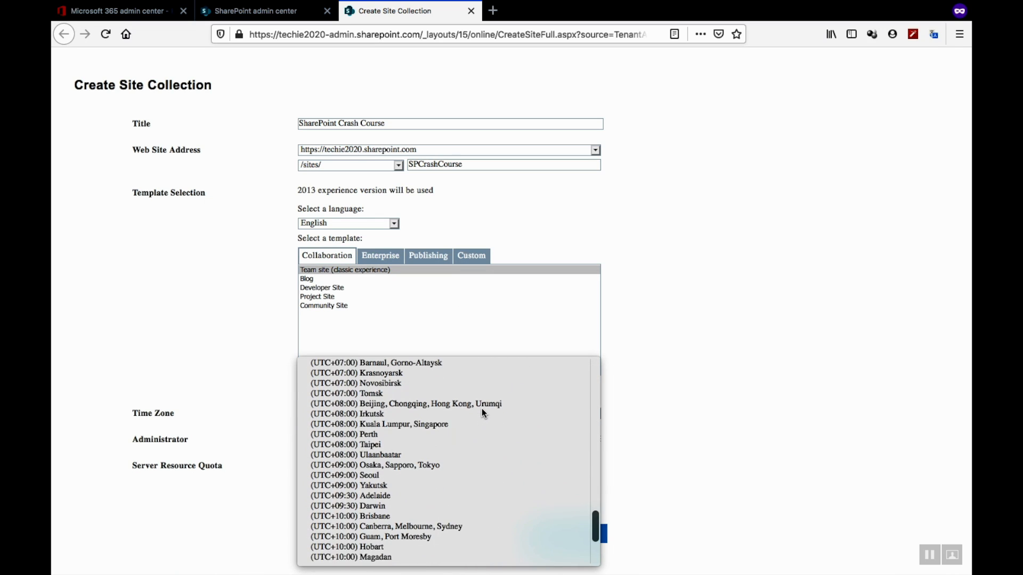
click(386, 415)
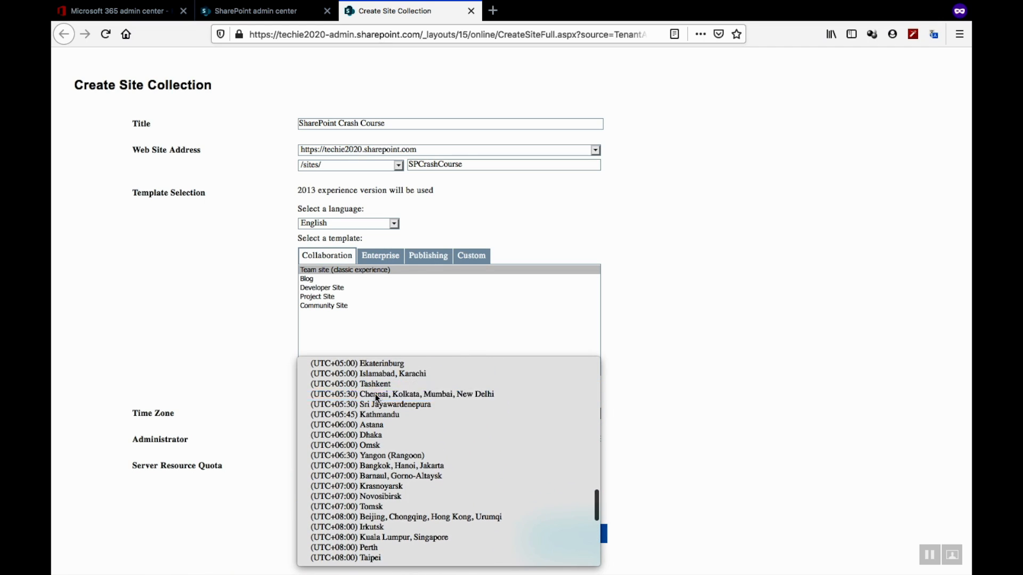
click(402, 395)
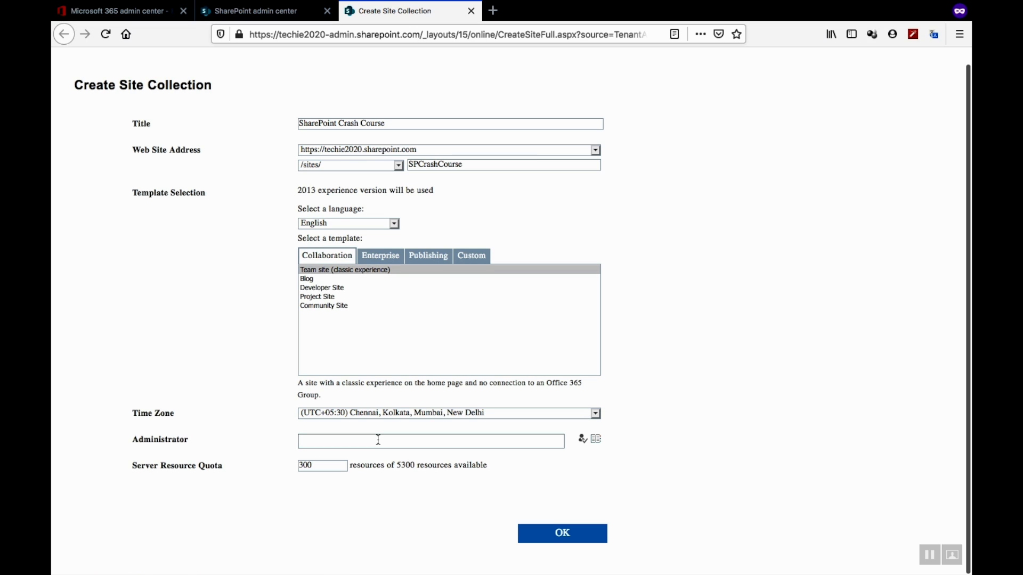
text(bha)
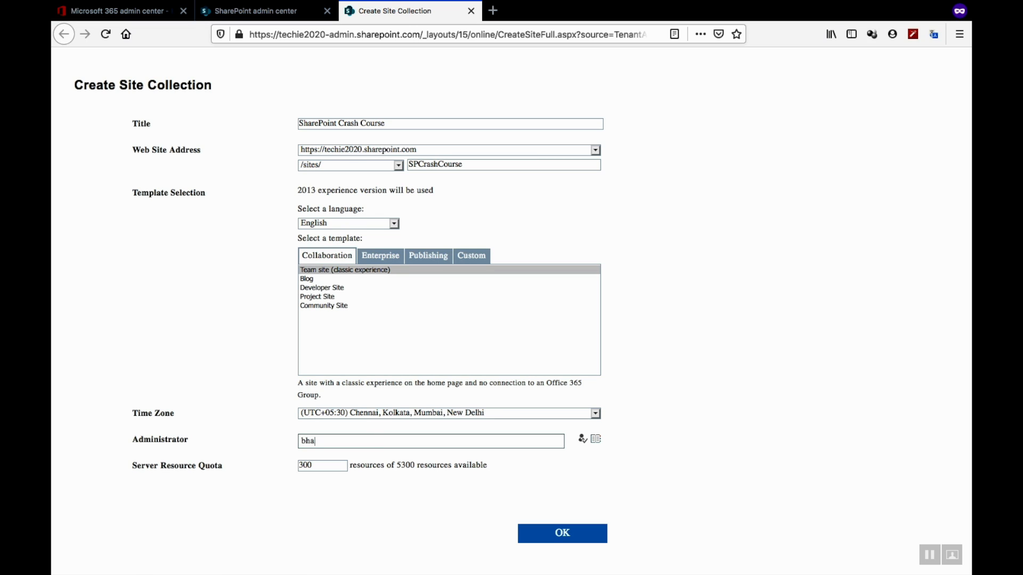
text(rath)
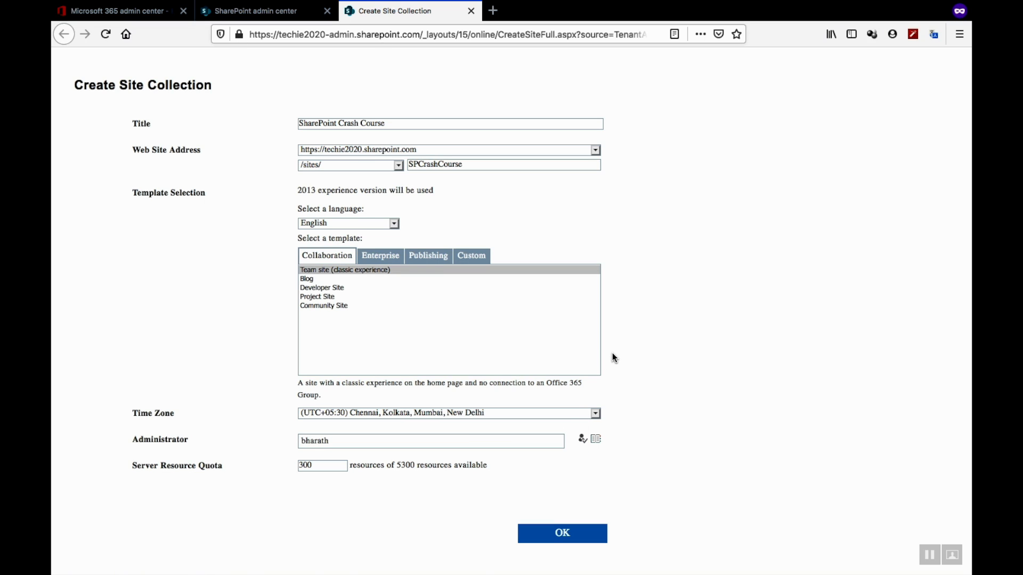
text(BharathRadhekrishna Chennu;)
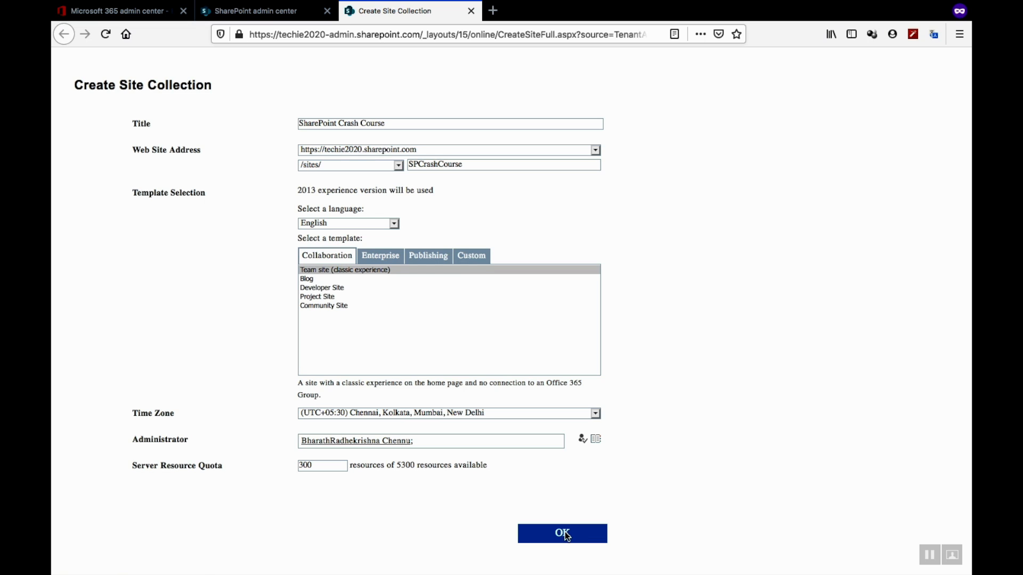
click(561, 534)
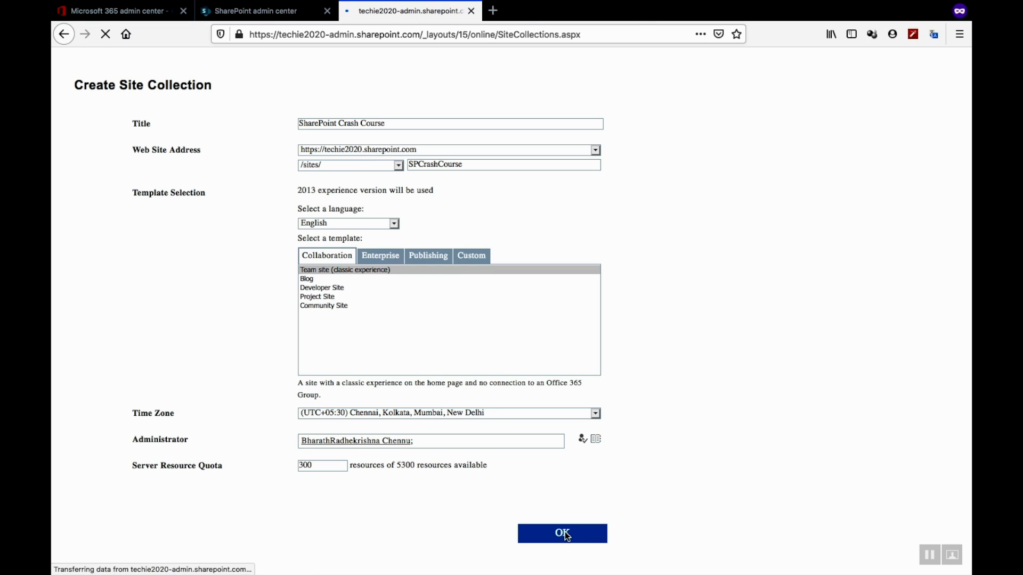
Step: Open the properties of the new SPCrashCourse site collection
click(561, 533)
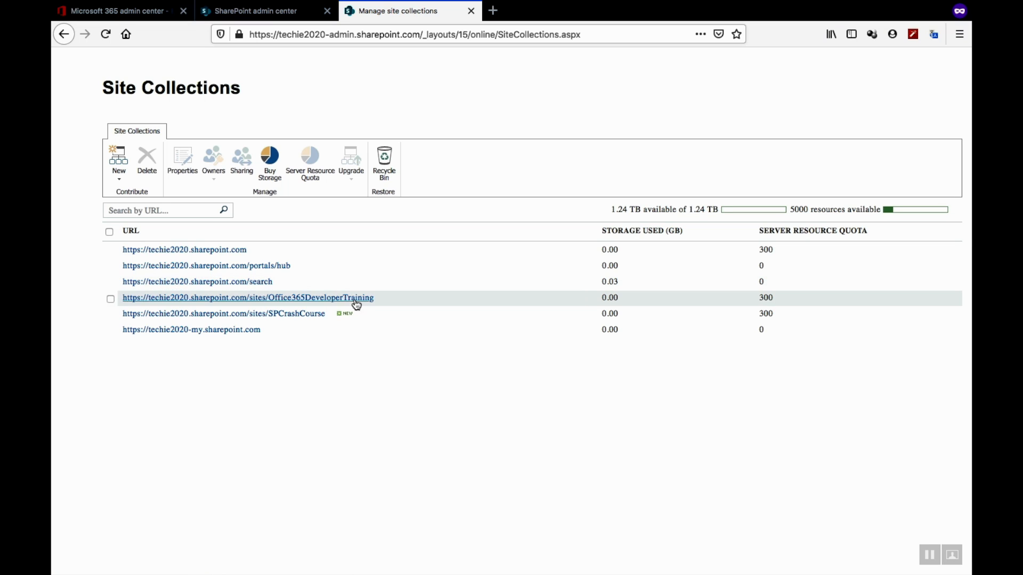
mouse_move(289, 314)
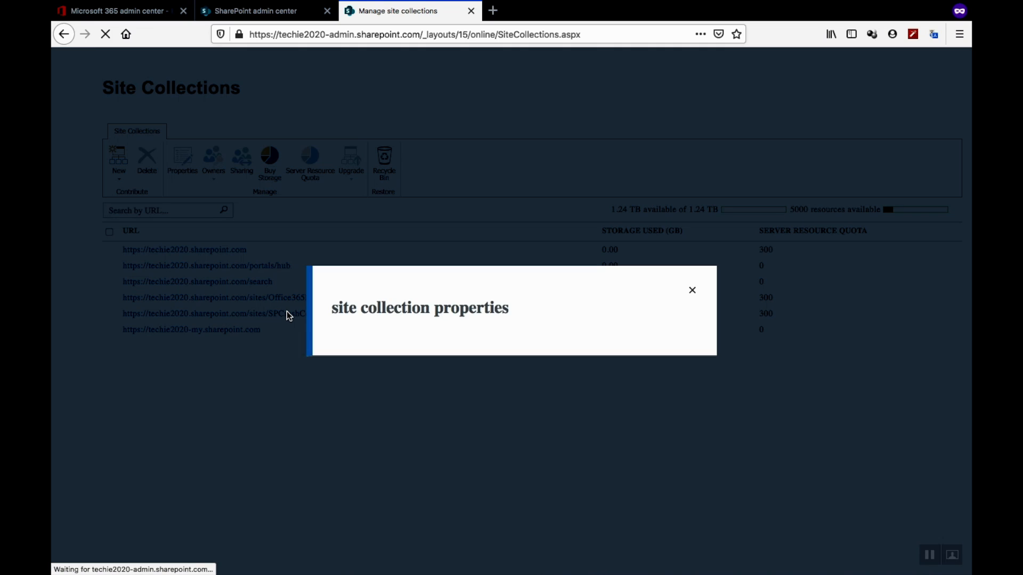
mouse_move(475, 321)
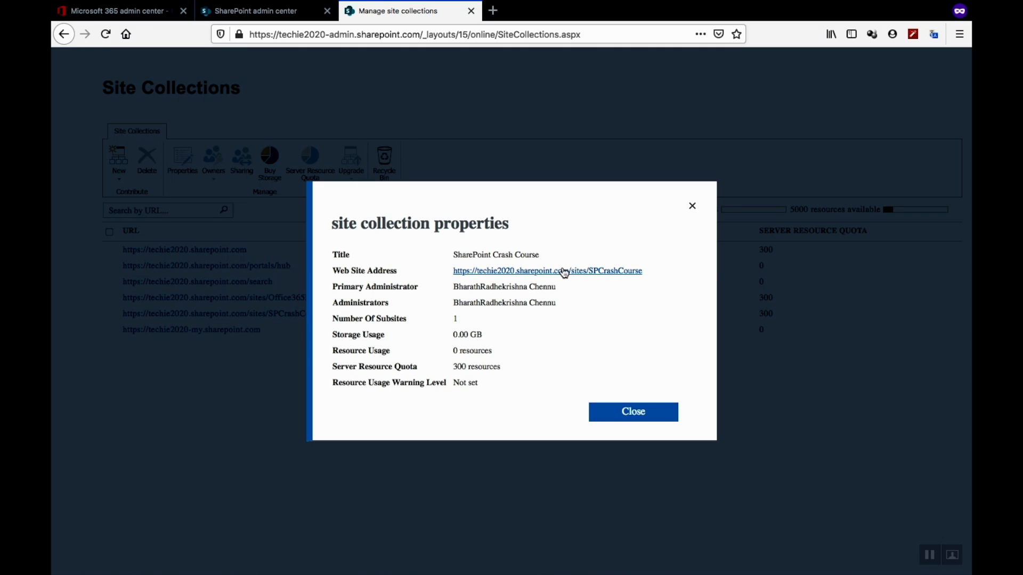
Step: Open the SharePoint Crash Course site via its Web Site Address link
click(546, 271)
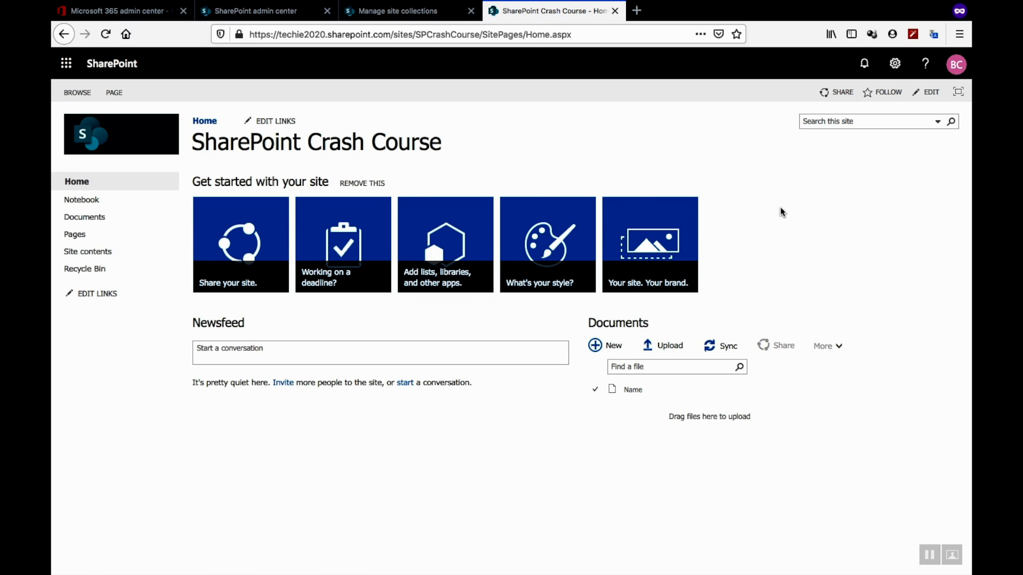
mouse_move(735, 217)
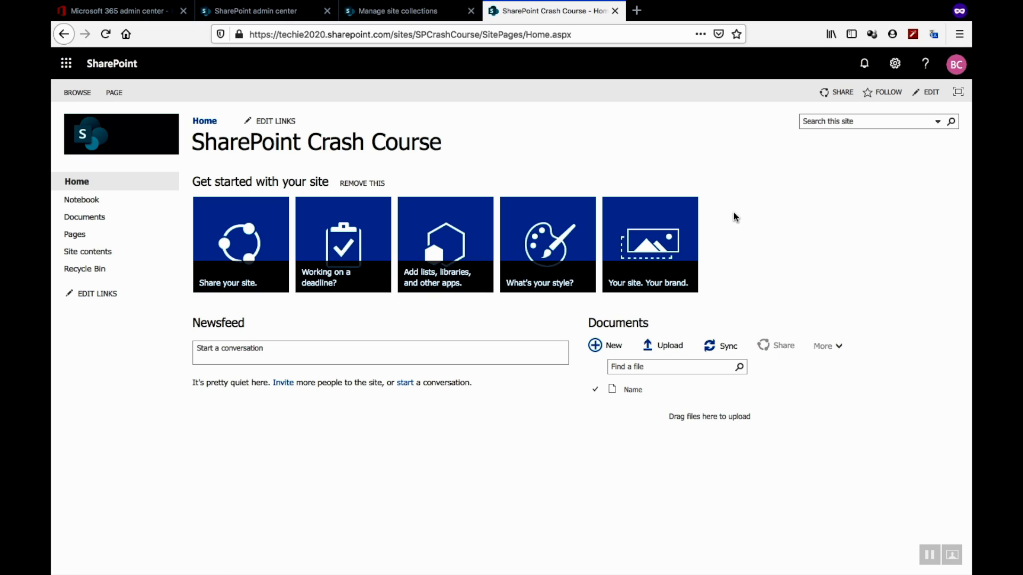